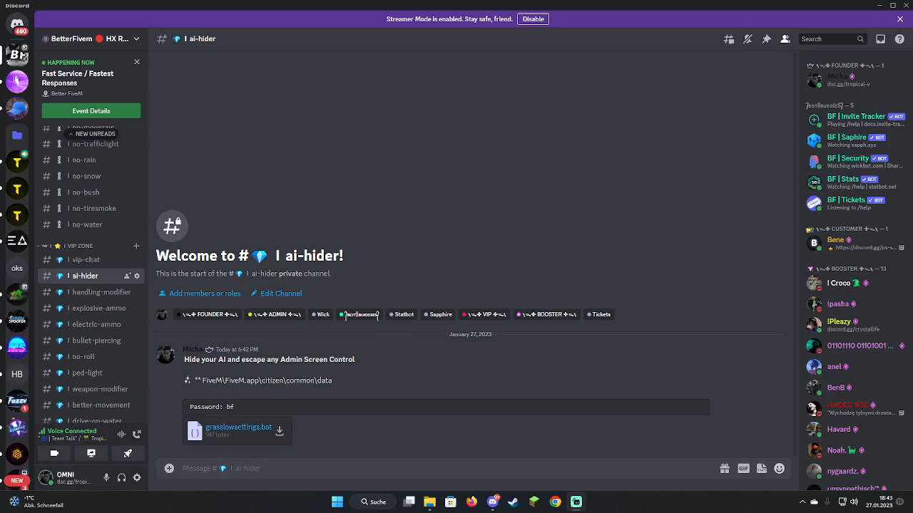
mouse_move(100, 405)
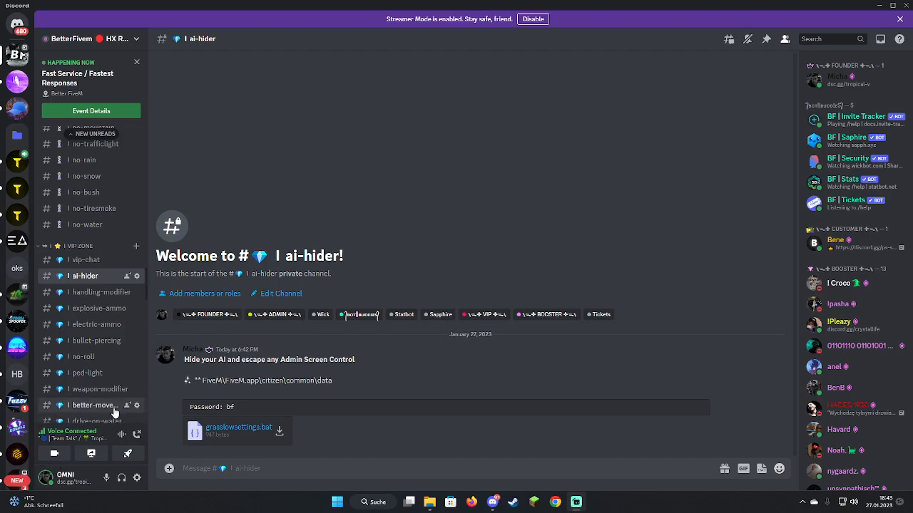
mouse_move(84, 356)
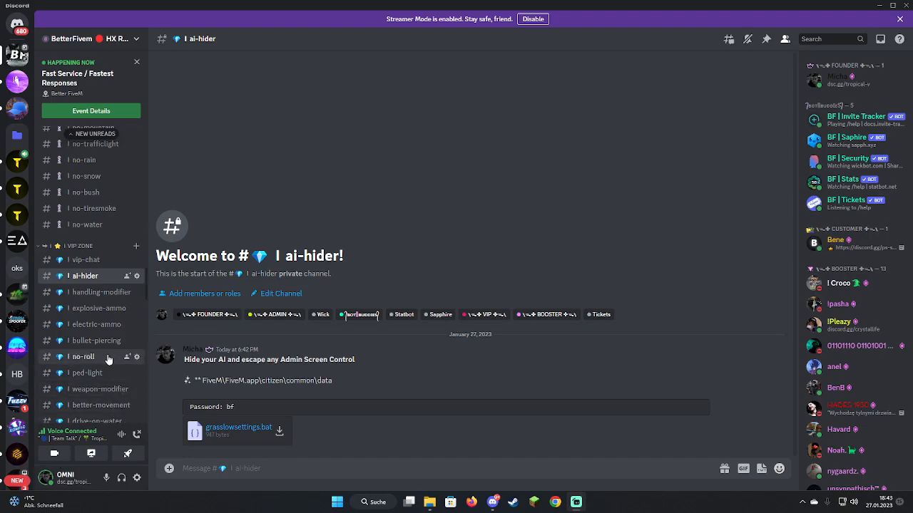
mouse_move(105, 366)
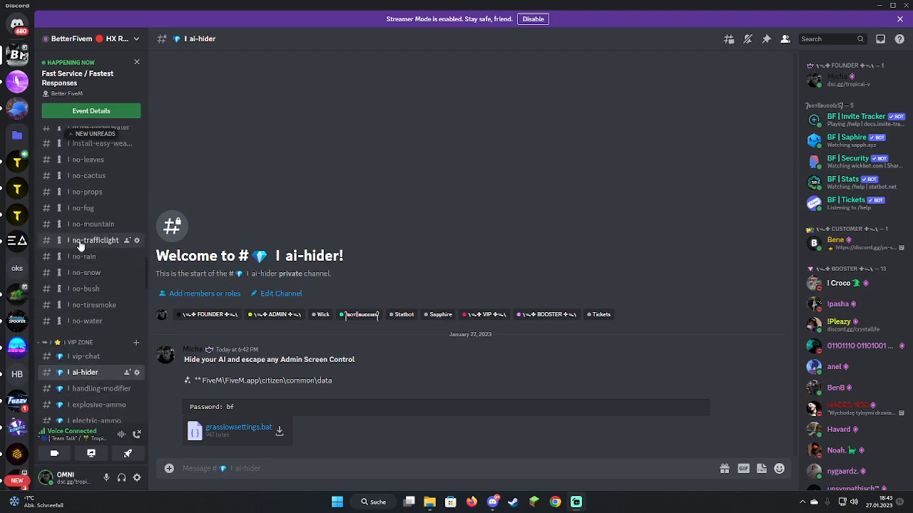
Browse the one-shot-ai channel, then return to the ai-hider channel
click(92, 171)
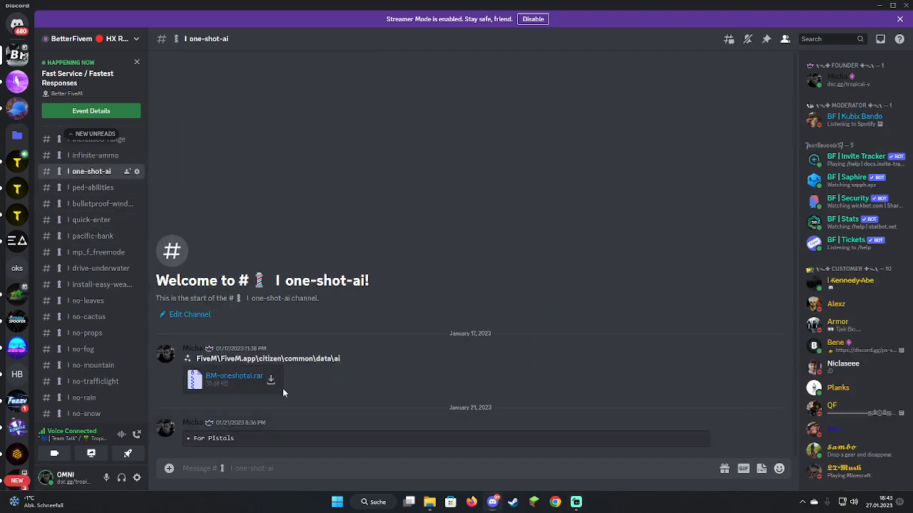
scroll(down, 3)
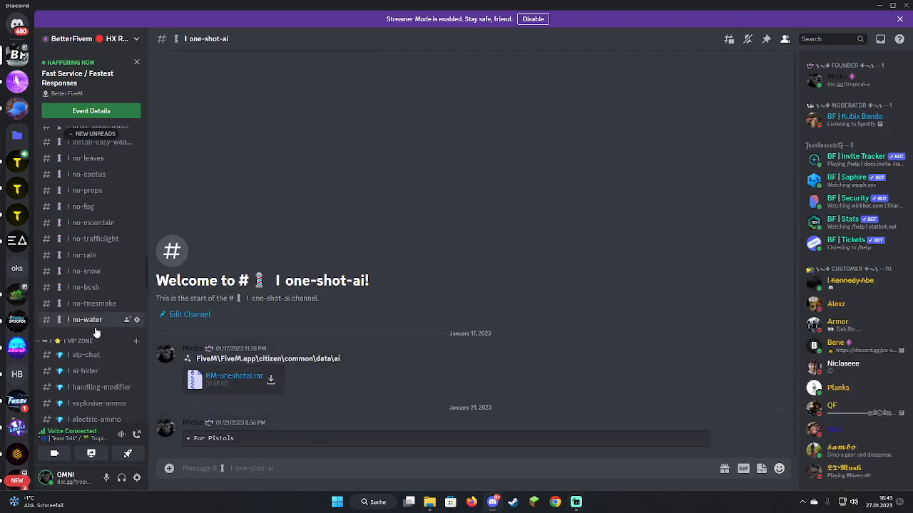
scroll(down, 3)
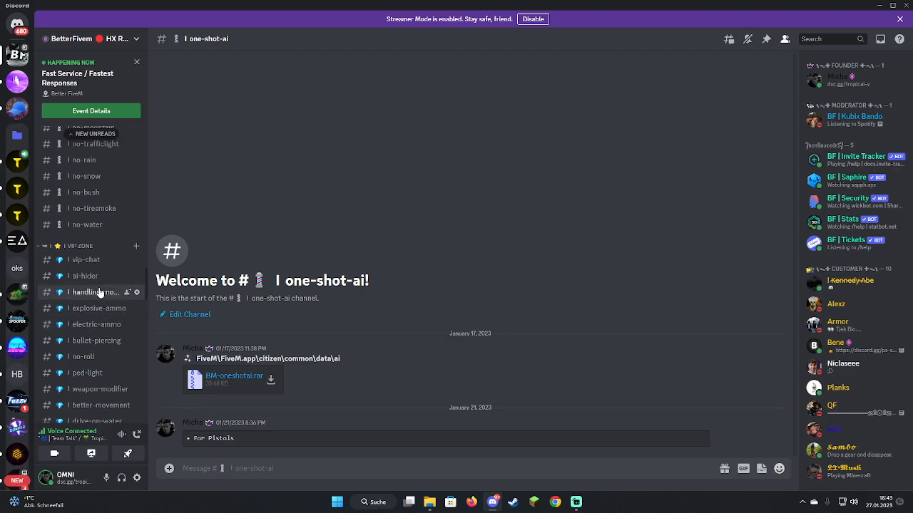
click(83, 276)
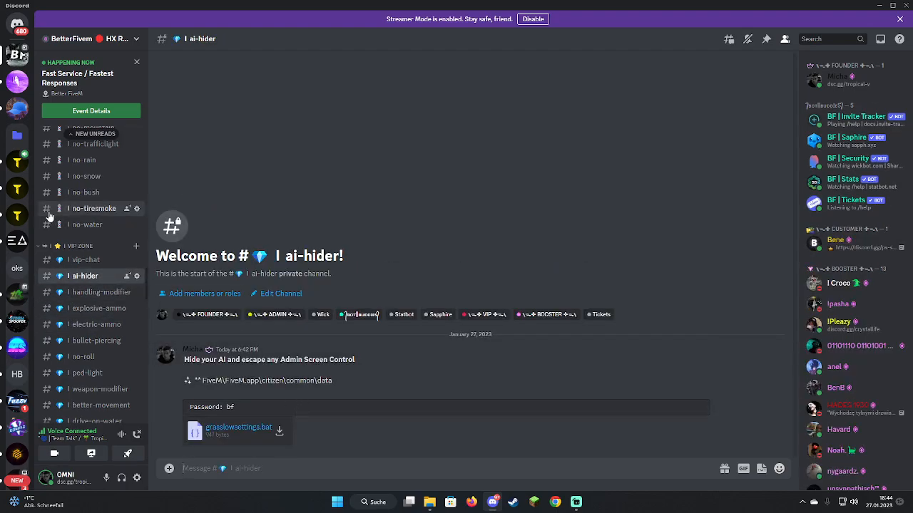
mouse_move(85, 259)
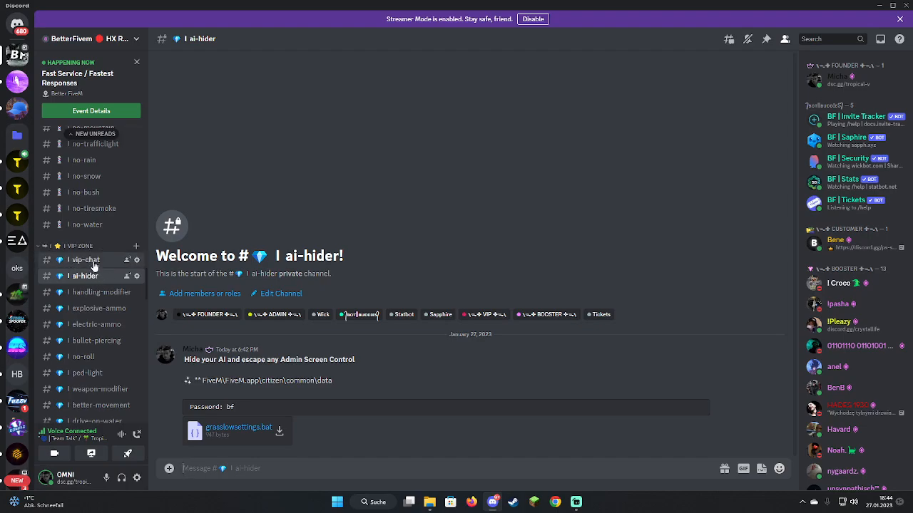
mouse_move(127, 278)
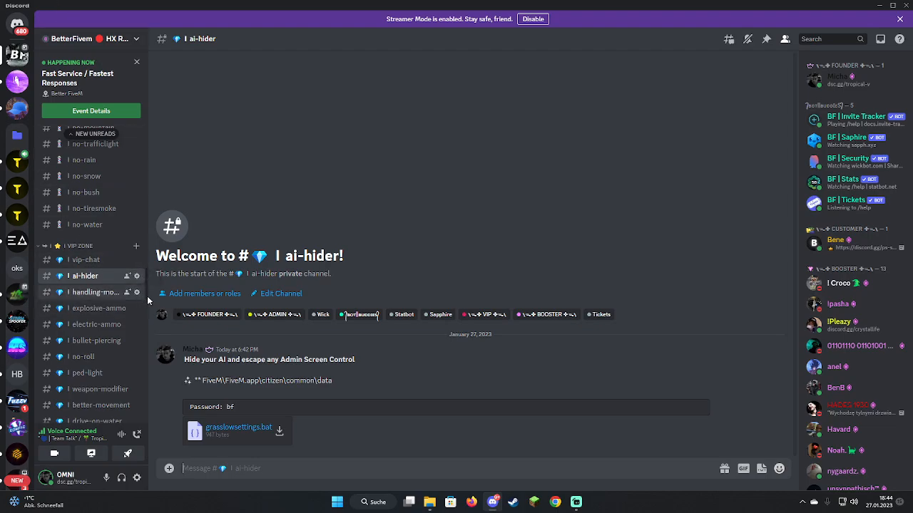
Download grasslowsettings.bat from ai-hider and keep it despite Edge's warning
click(279, 430)
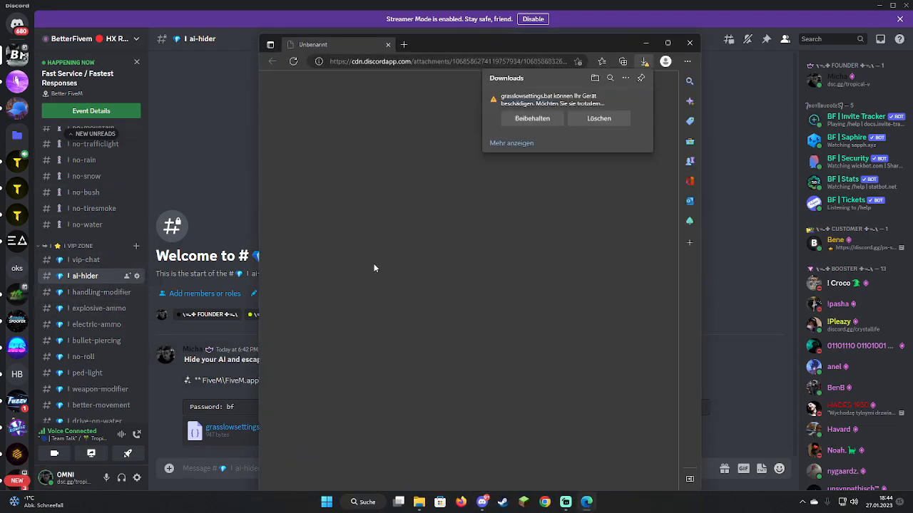
click(532, 119)
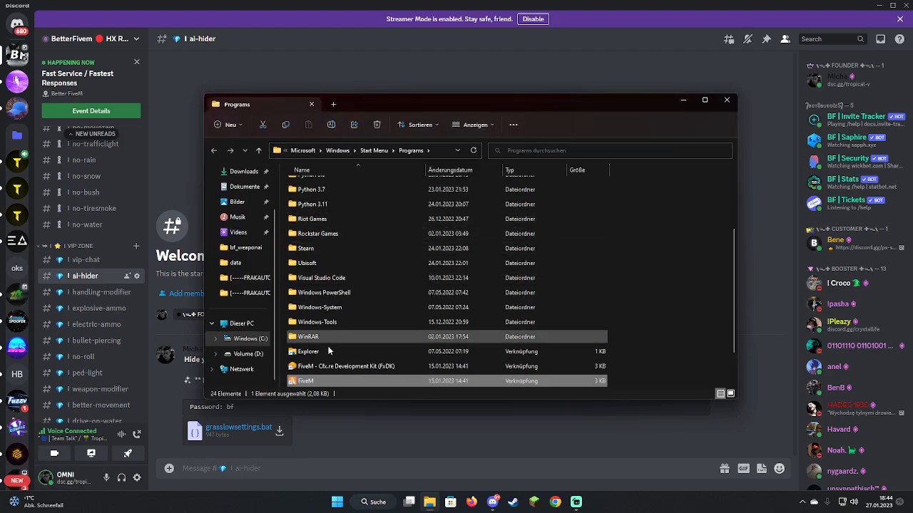
Navigate into FiveM Application Data's citizen\common\data, peek at the empty ai folder, and go back
double_click(306, 381)
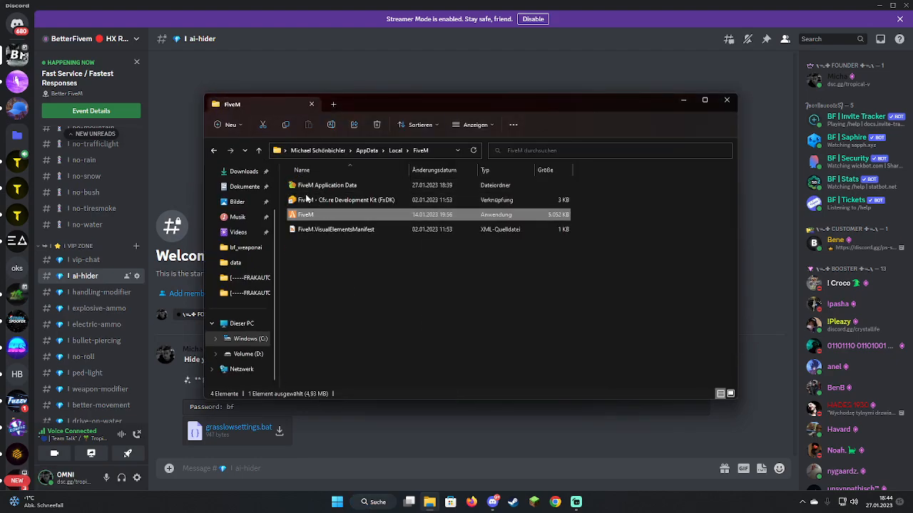
double_click(327, 186)
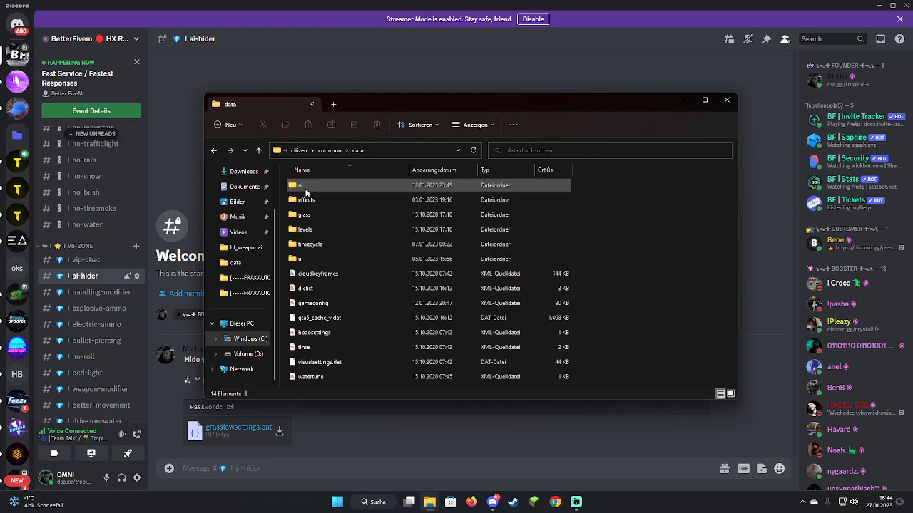
double_click(299, 185)
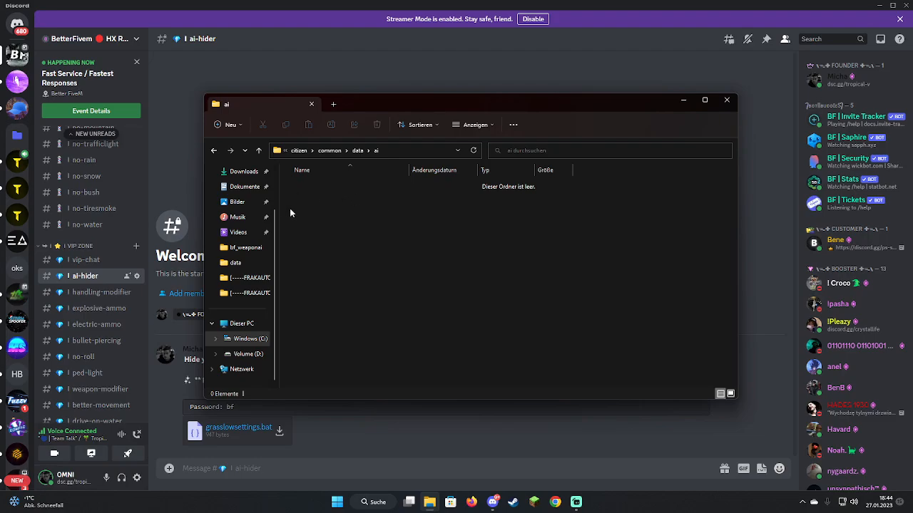
click(214, 151)
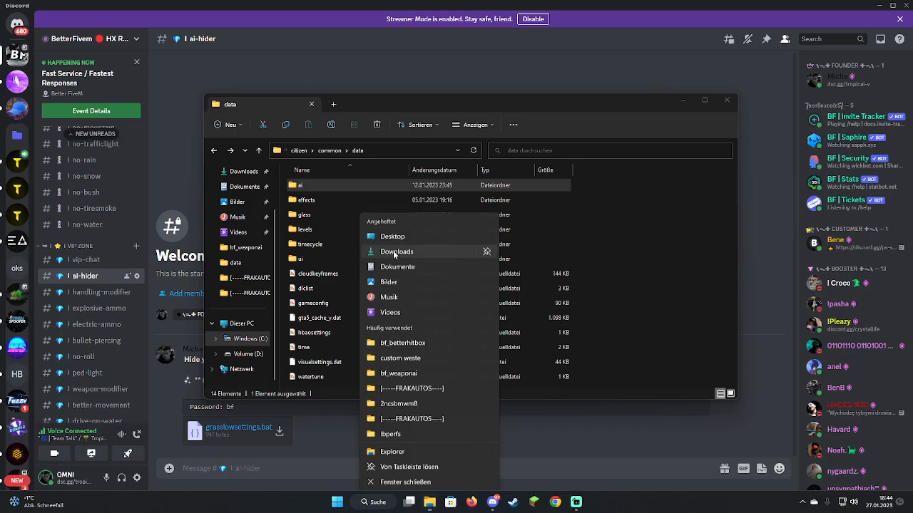
Move grasslowsettings.bat from Downloads into the data folder and launch it
click(397, 251)
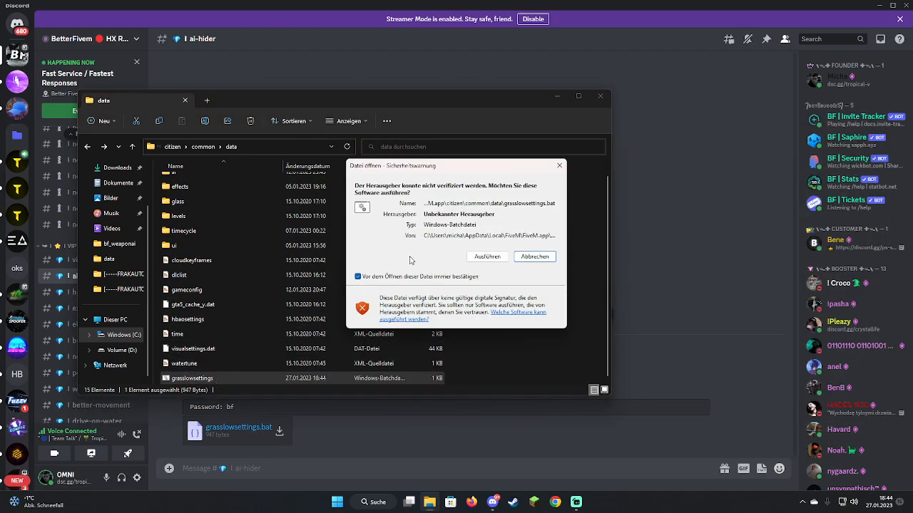
Allow grasslowsettings.bat to run, then open the restored, empty ai folder
click(488, 257)
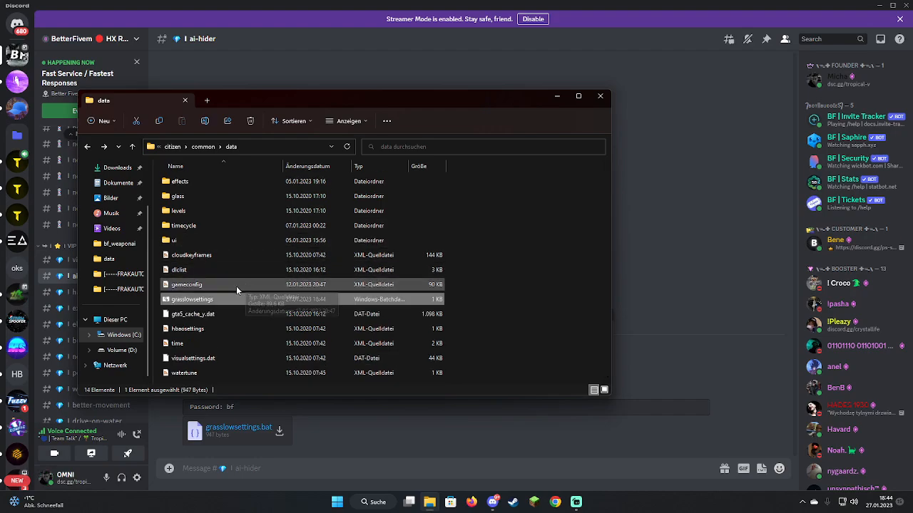
mouse_move(202, 188)
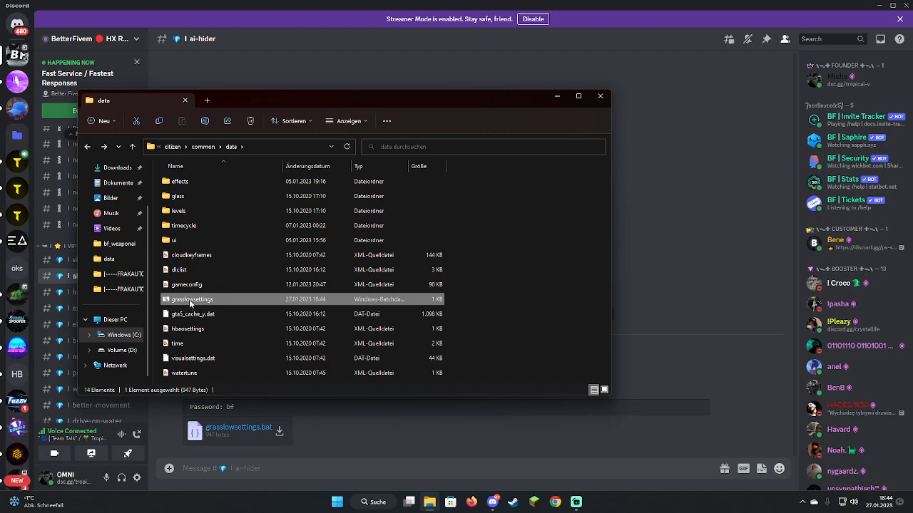
mouse_move(191, 299)
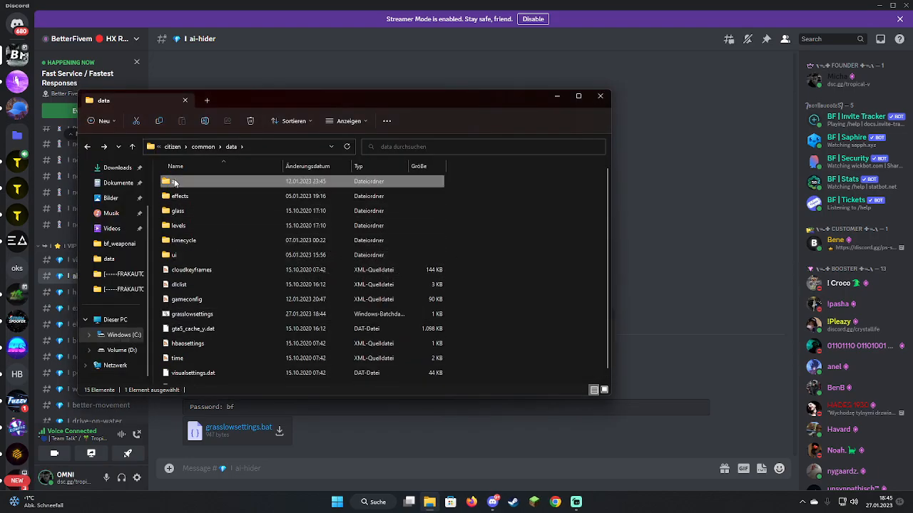
mouse_move(179, 185)
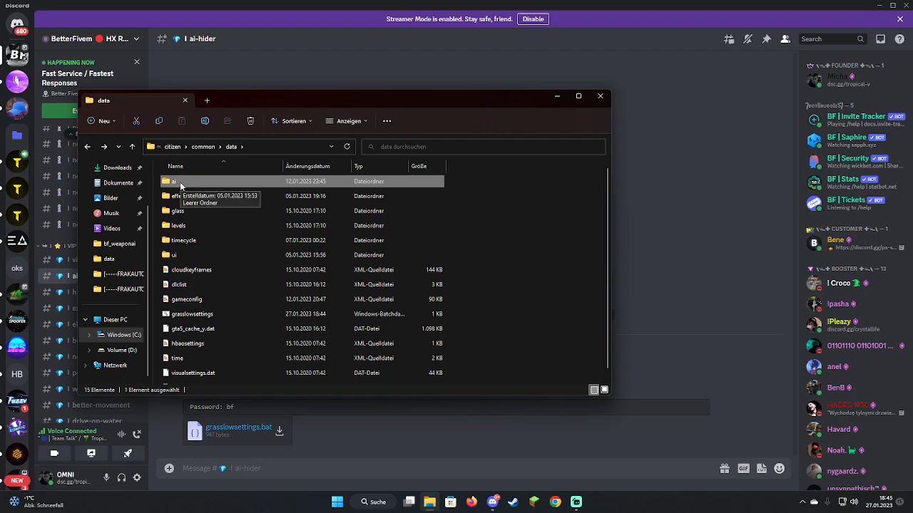
double_click(172, 181)
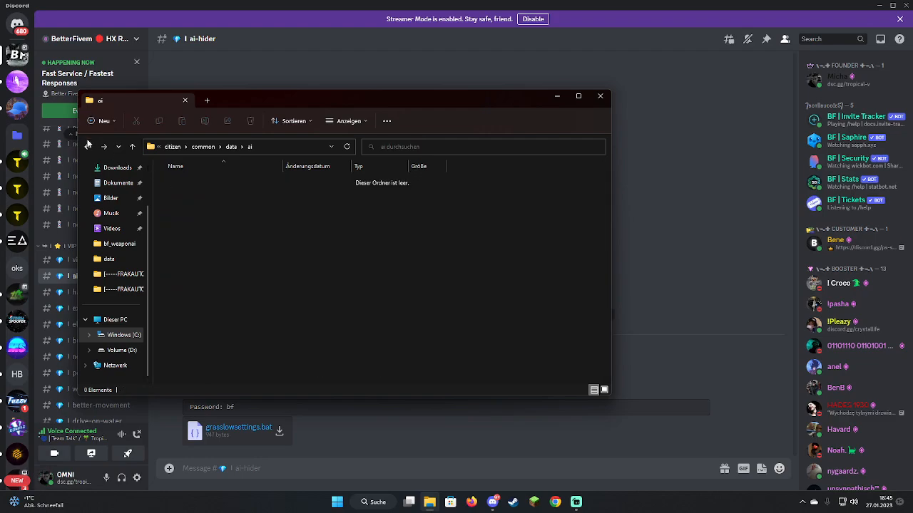